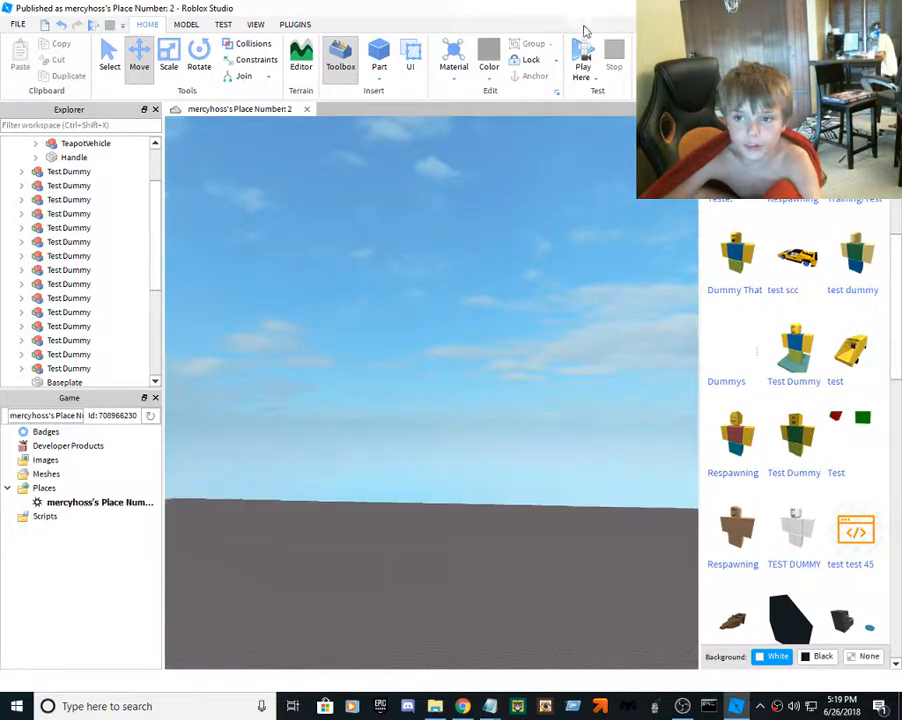
- Play-test the place so the avatar spawns on the baseplate
{"action": "left_click", "coordinate": [583, 57]}
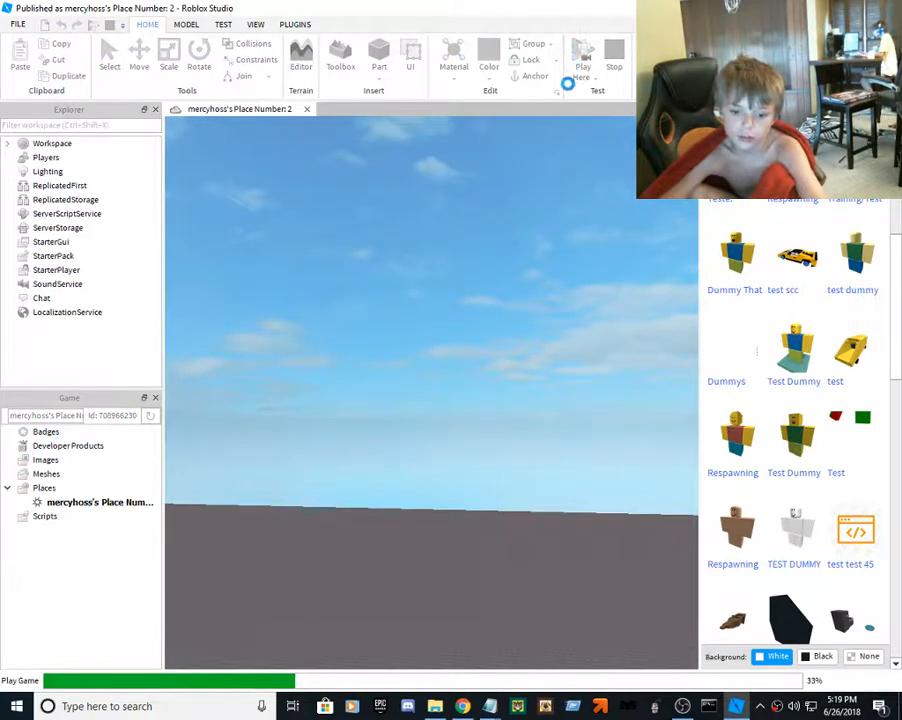
{"action": "left_click", "coordinate": [583, 52]}
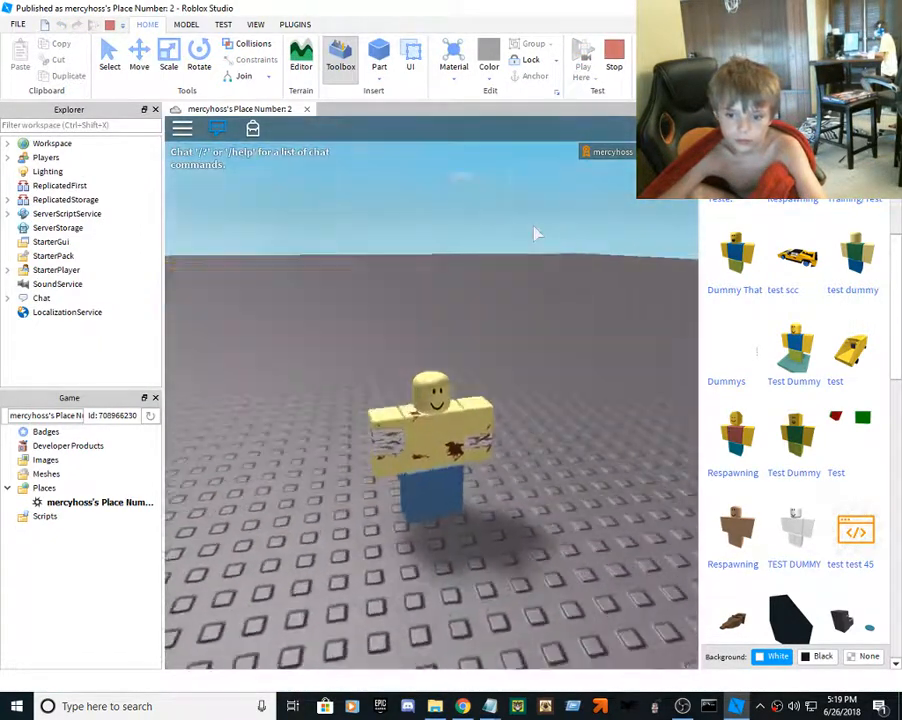
- Stop the running play-test and relaunch it beside the Test Dummy row
{"action": "left_click", "coordinate": [583, 55]}
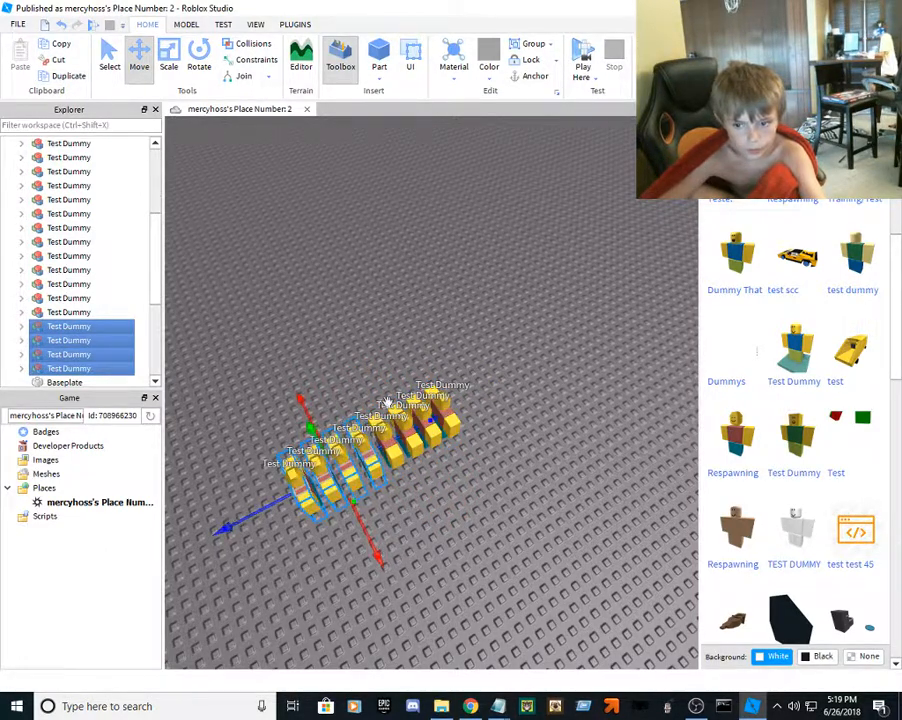
{"action": "left_click", "coordinate": [583, 60]}
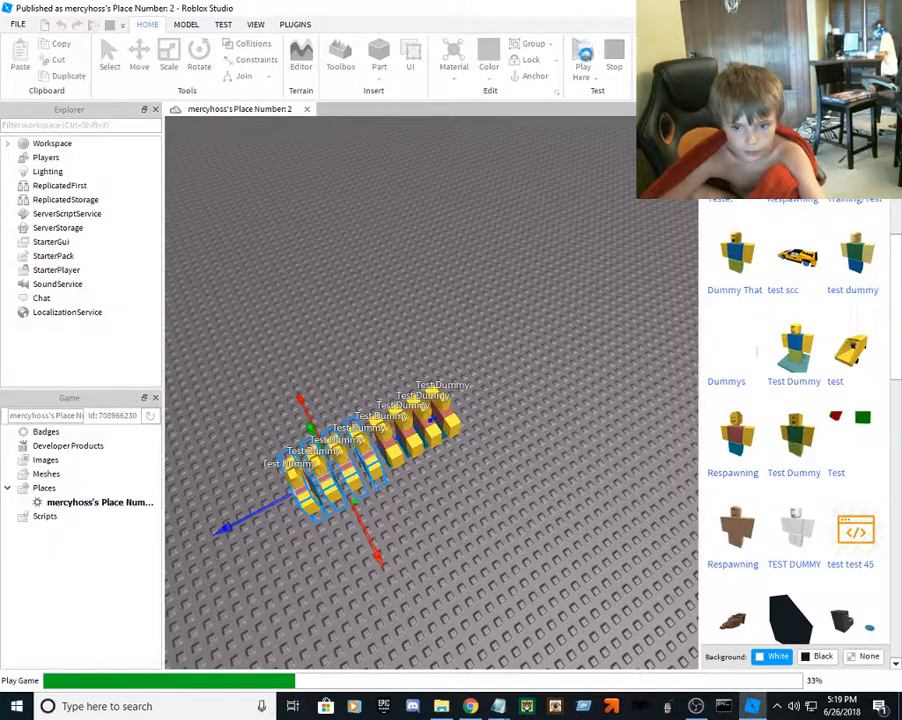
{"action": "left_click", "coordinate": [583, 57]}
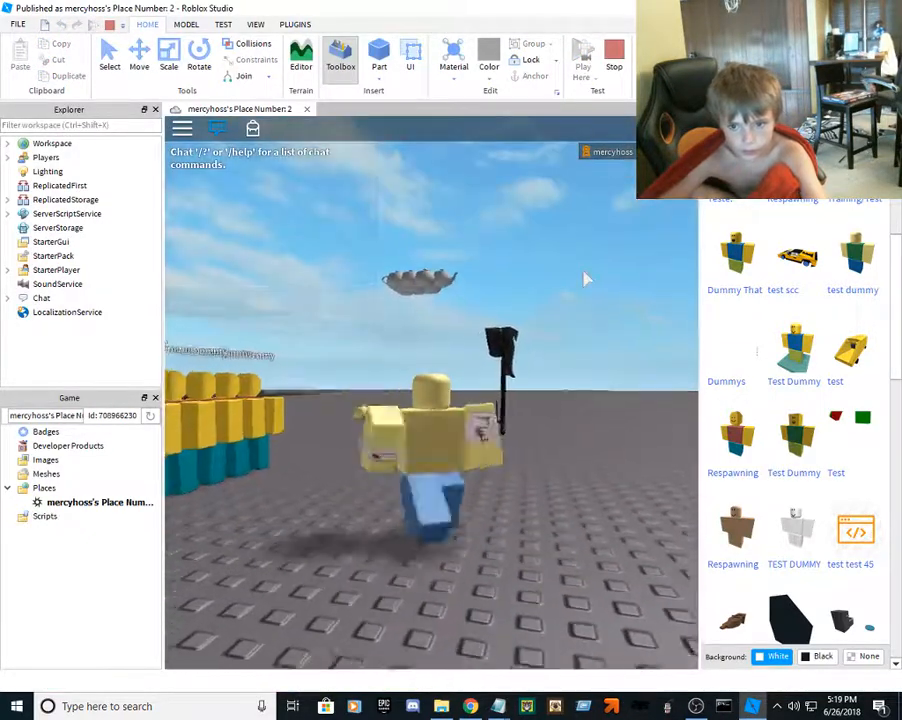